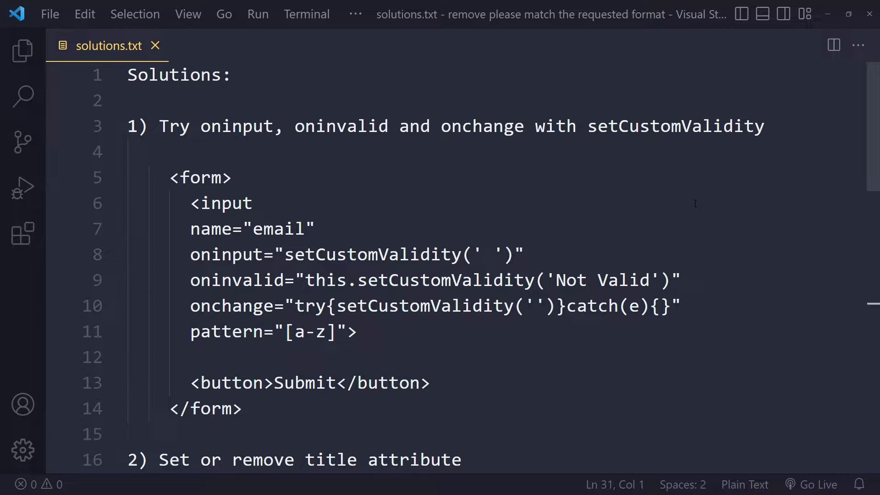
mouse_move(329, 205)
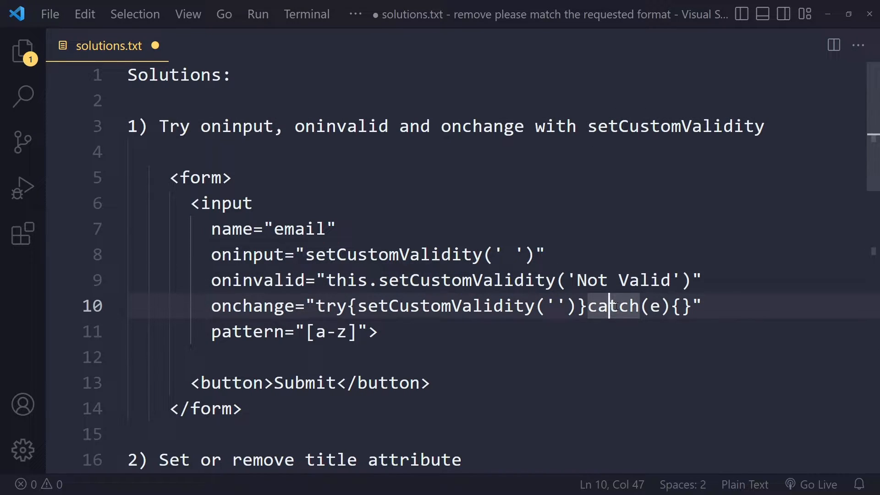
- Add e.preventDefault(); to solution 3's addEventListener callback and save solutions.txt
click(655, 307)
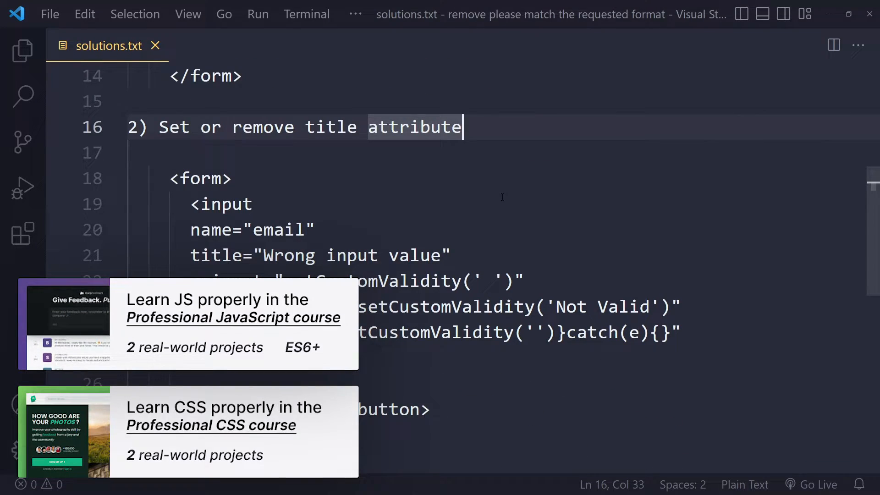
scroll(down, 3)
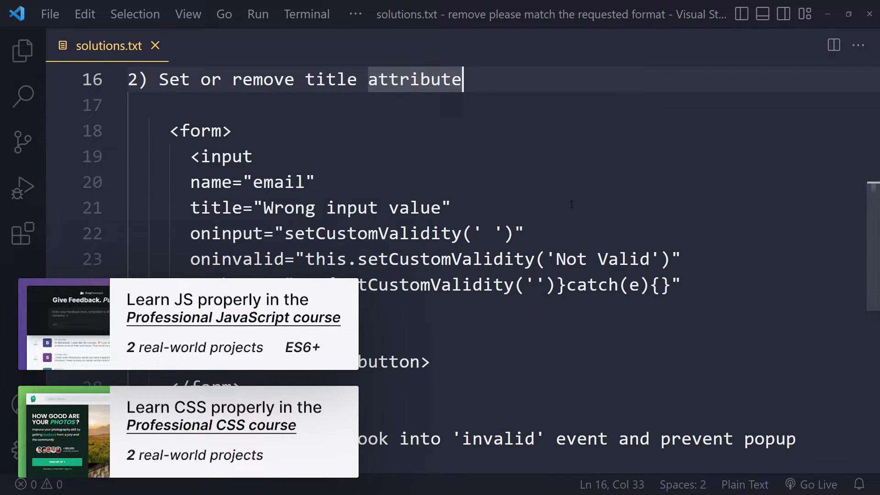
click(453, 207)
text(e.preventDefault();)
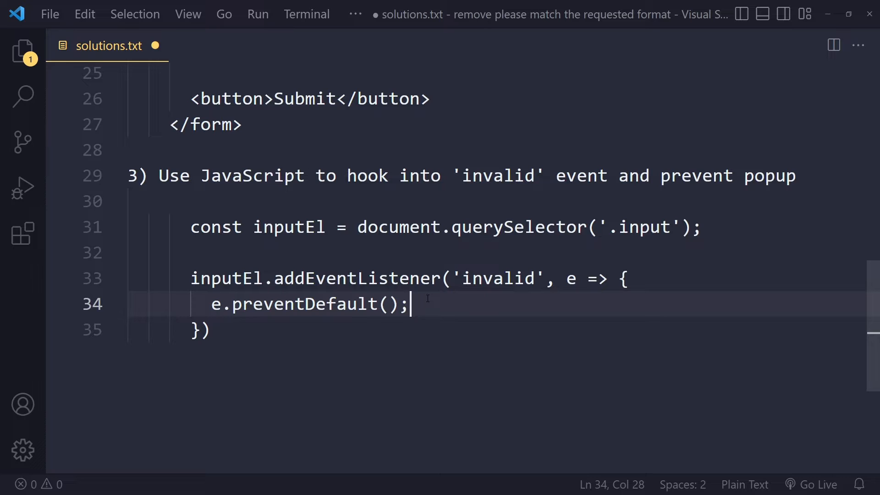
key(Ctrl+s)
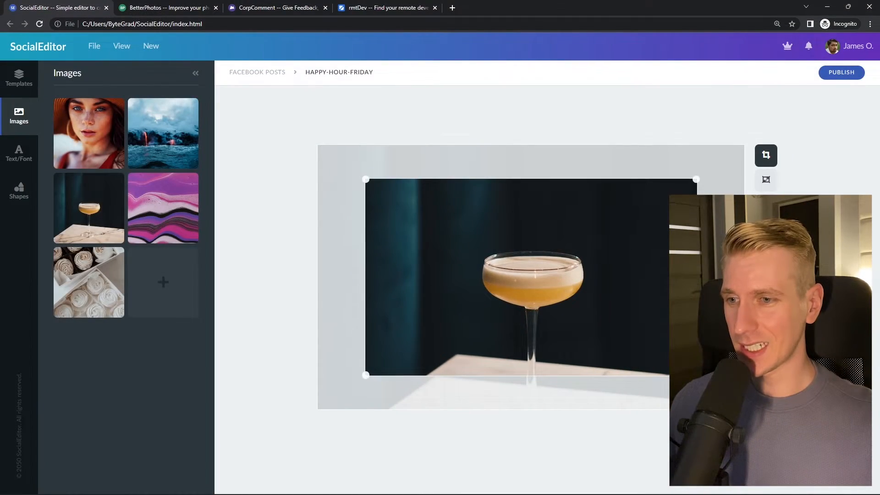
- Switch through the rmtDev job board and SocialEditor tabs, ending on the BetterPhotos landing page
click(170, 8)
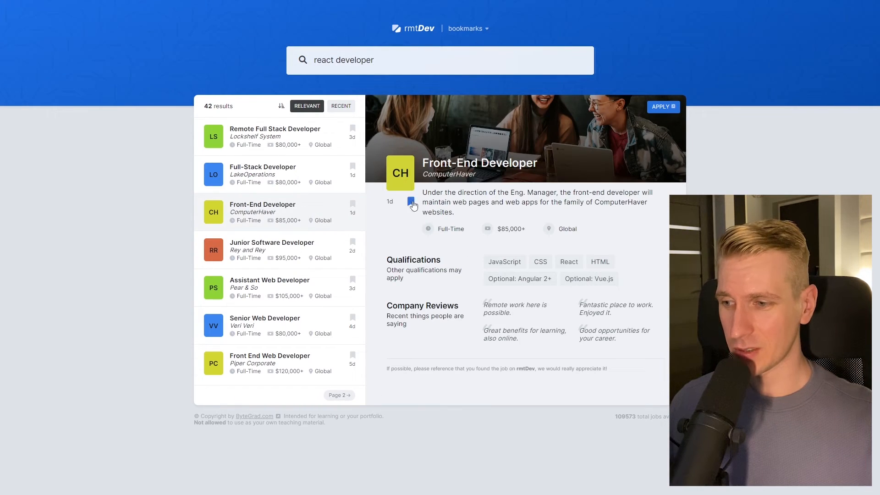
click(46, 8)
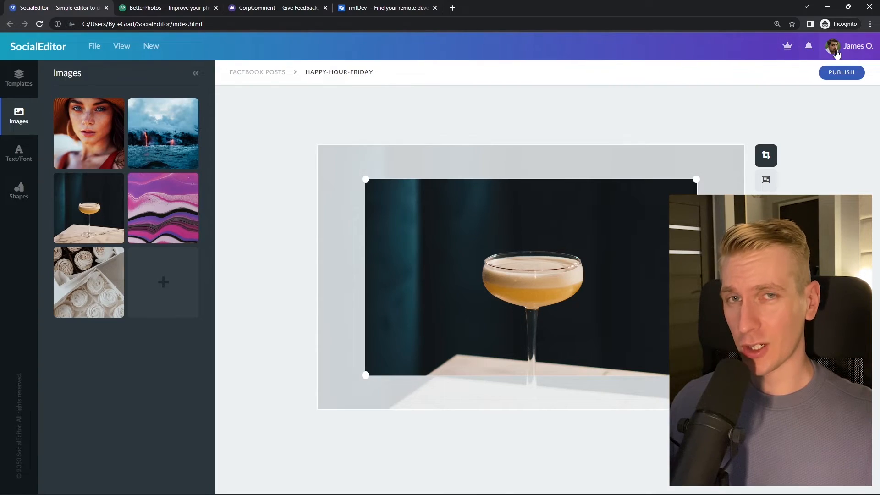
click(166, 8)
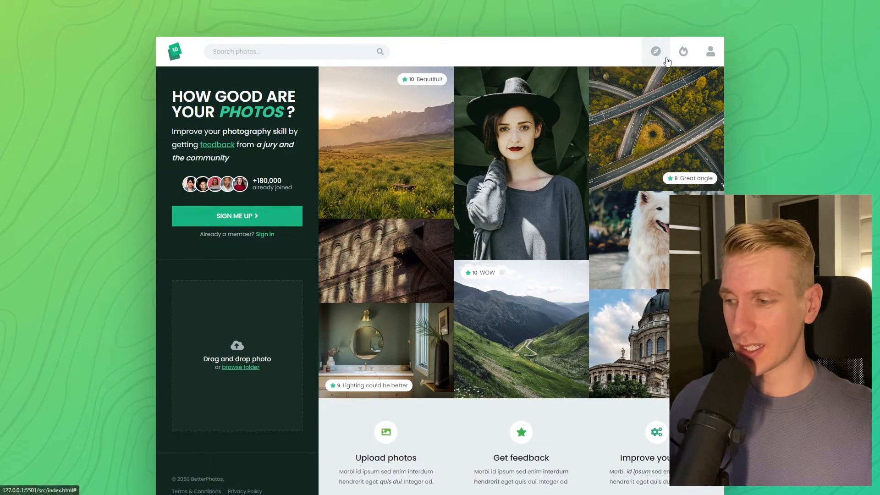